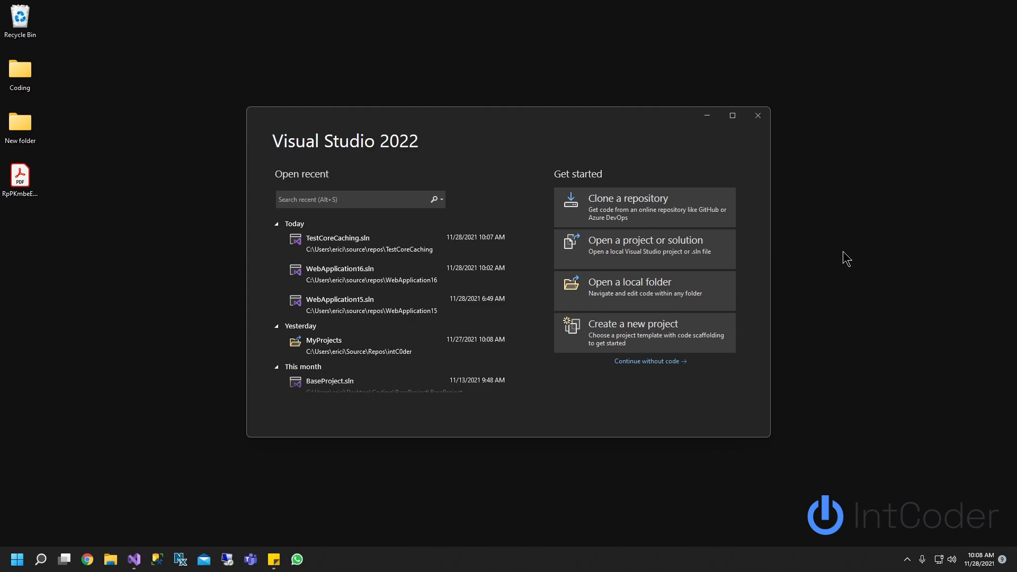
- Create the ASP.NET Core Web API project WebApplication17 on .NET 6.0 with OpenAPI enabled
left_click(633, 333)
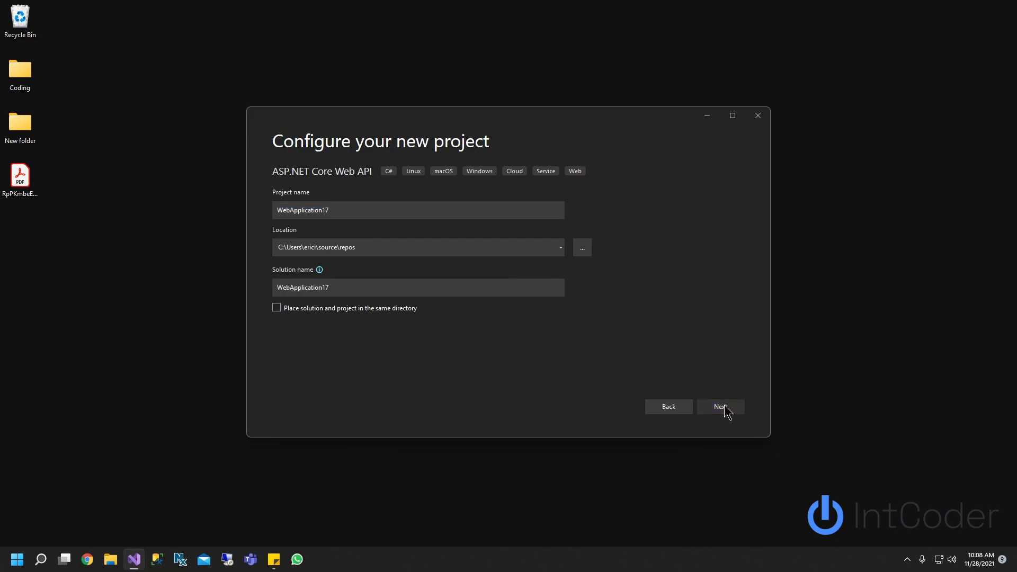
left_click(720, 407)
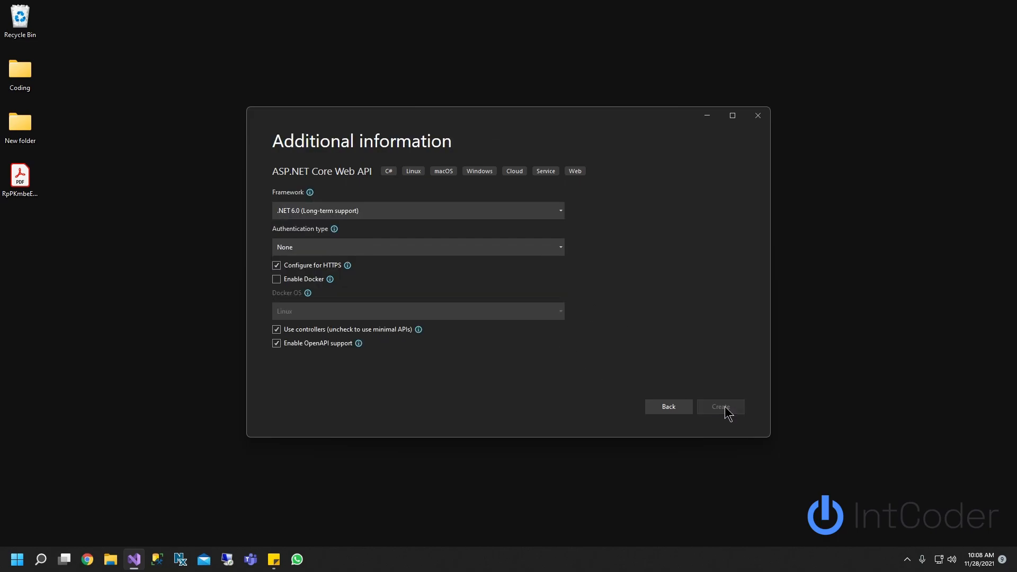
left_click(720, 407)
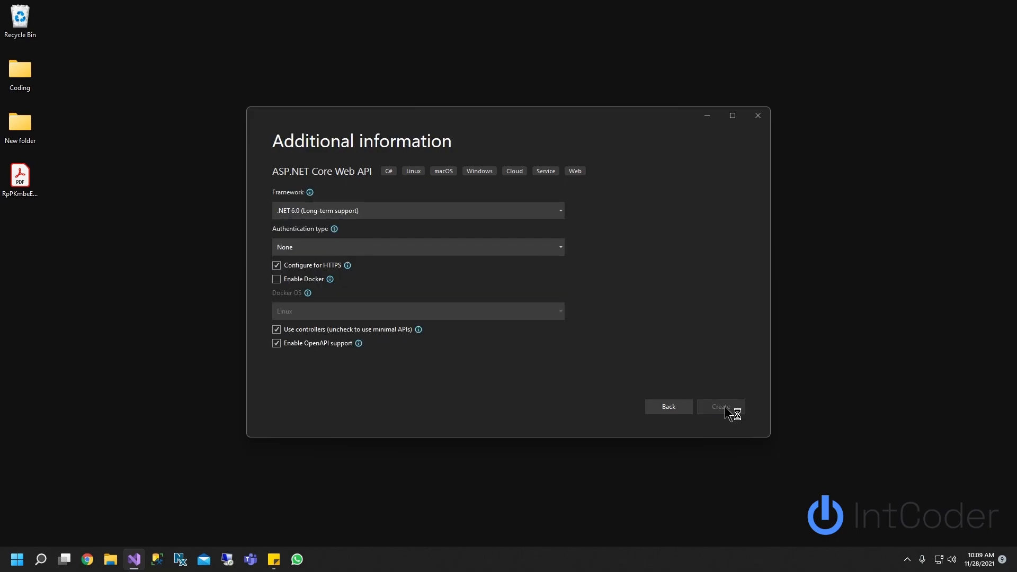
left_click(720, 407)
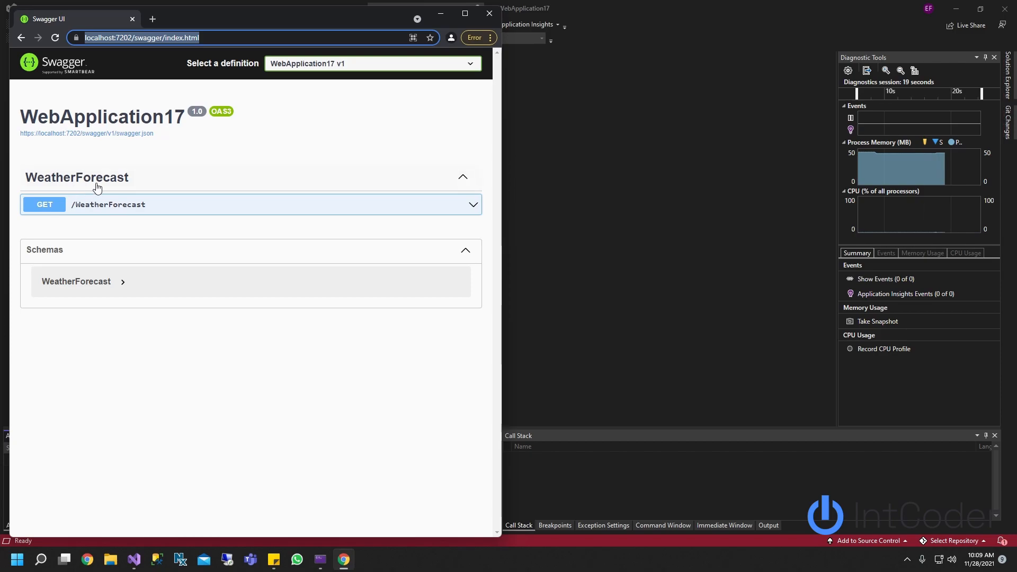
mouse_move(144, 173)
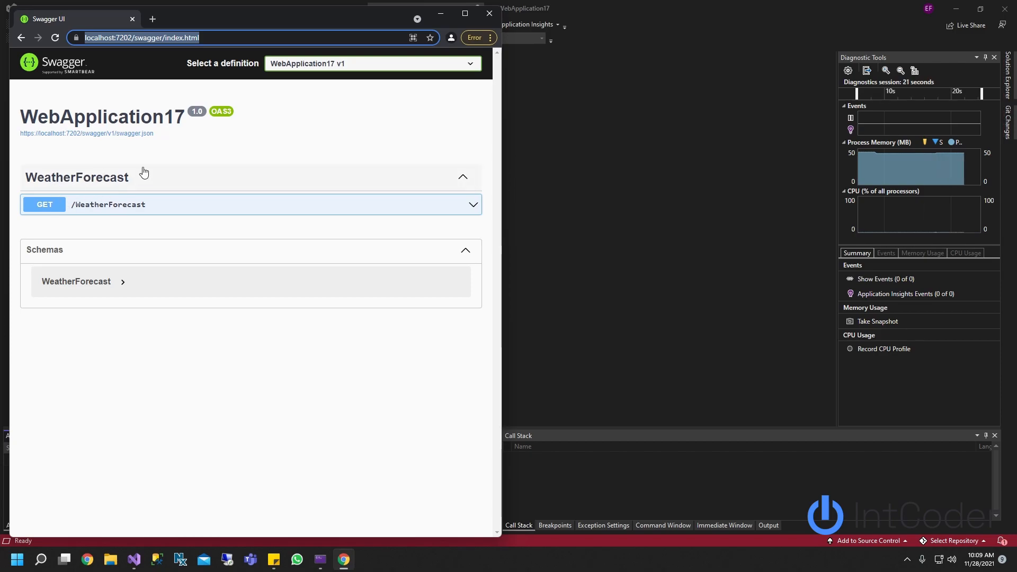
mouse_move(64, 212)
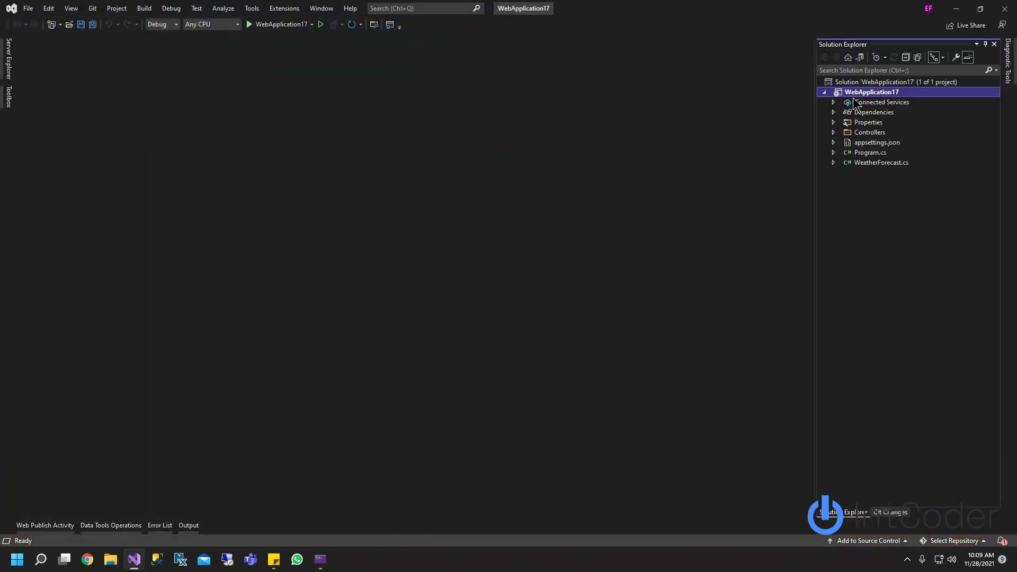
- Add an empty MVC controller, TestController.cs, to the Controllers folder
left_click(869, 132)
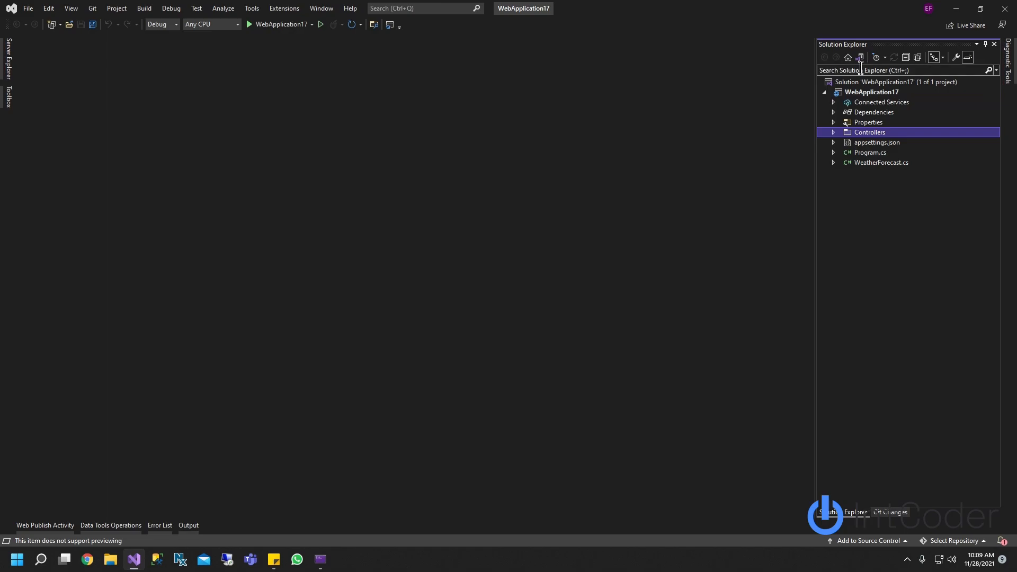
left_click(833, 132)
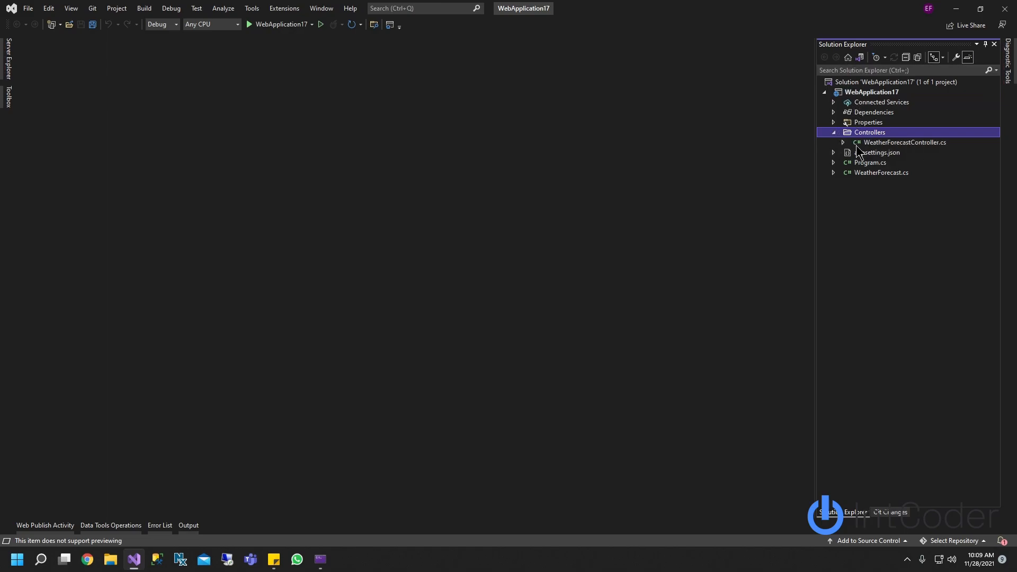
right_click(869, 133)
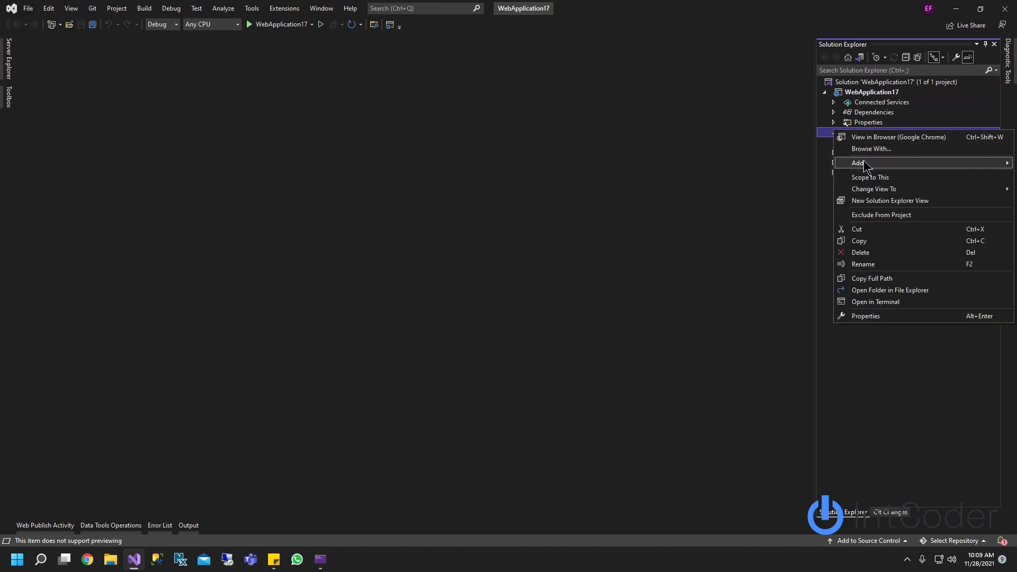
left_click(858, 163)
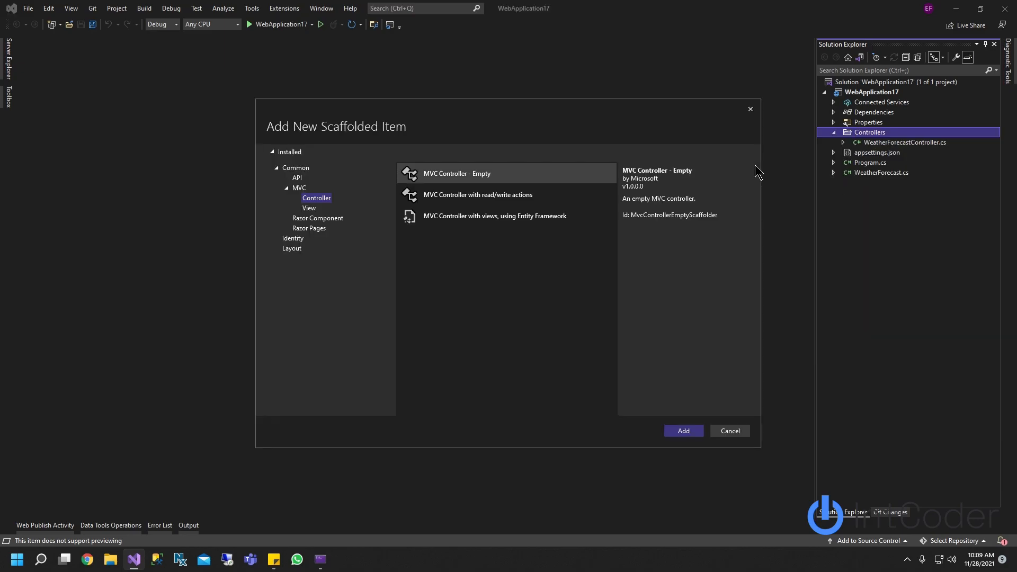
mouse_move(435, 185)
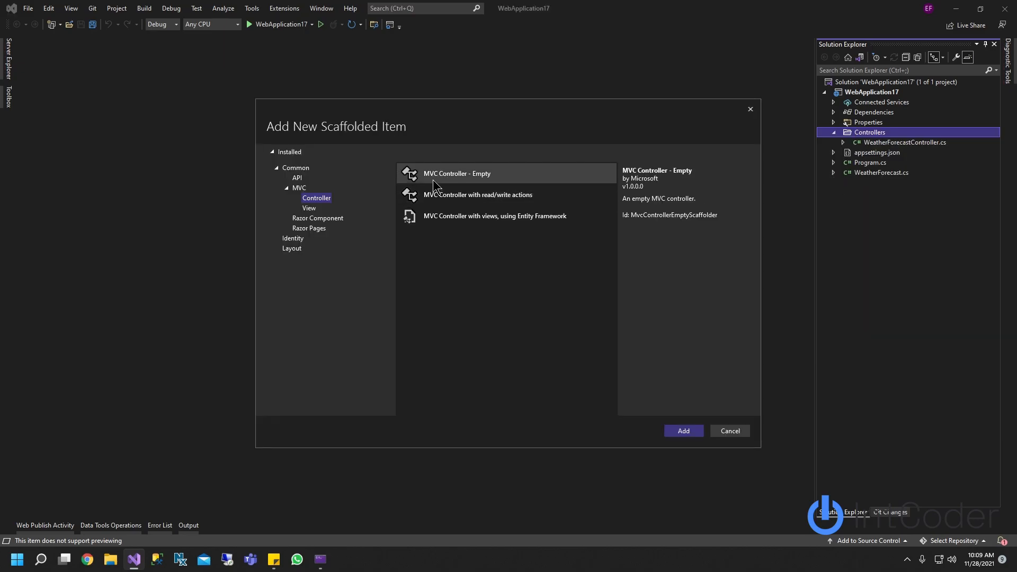
mouse_move(457, 185)
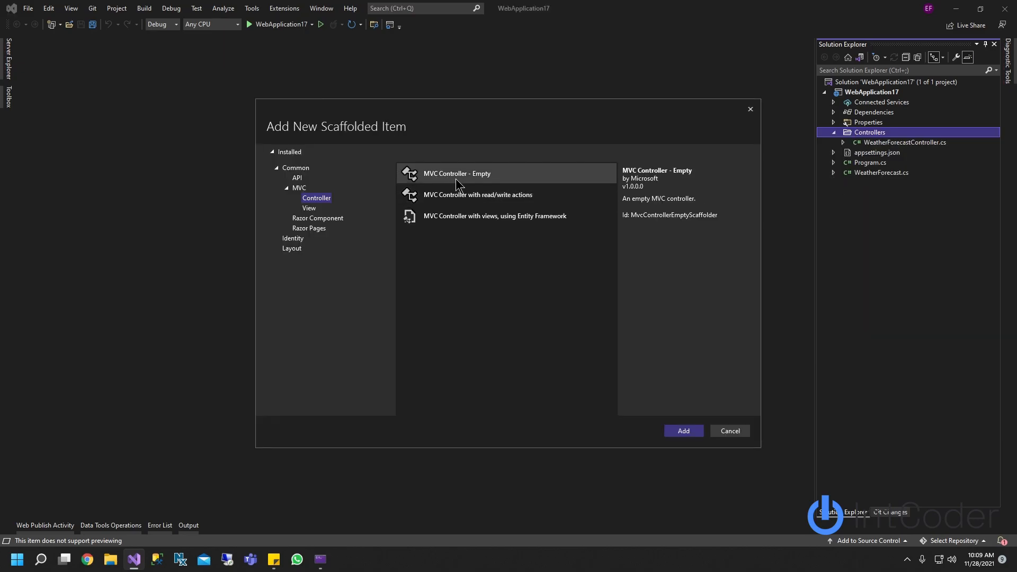
left_click(683, 431)
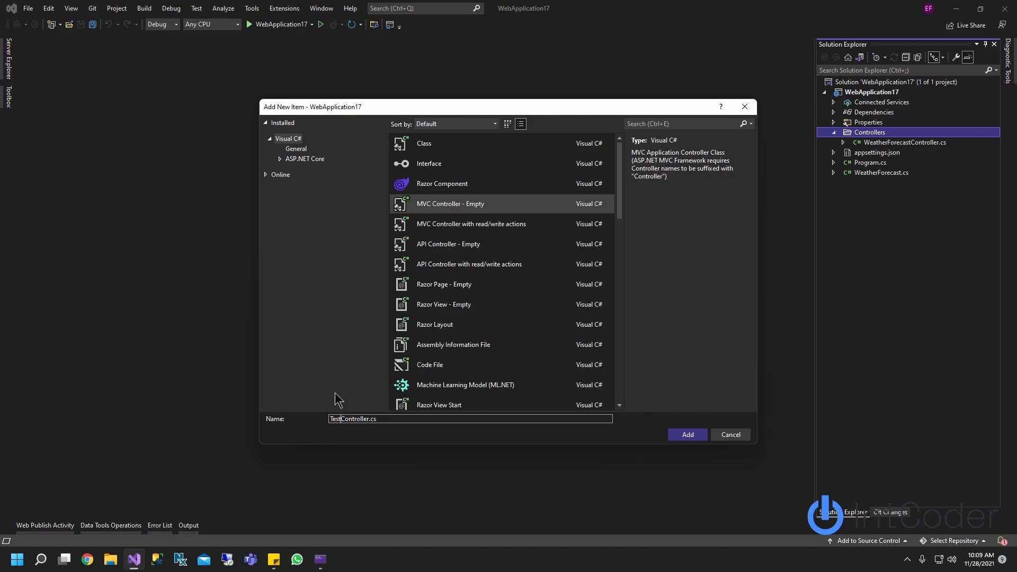
mouse_move(531, 405)
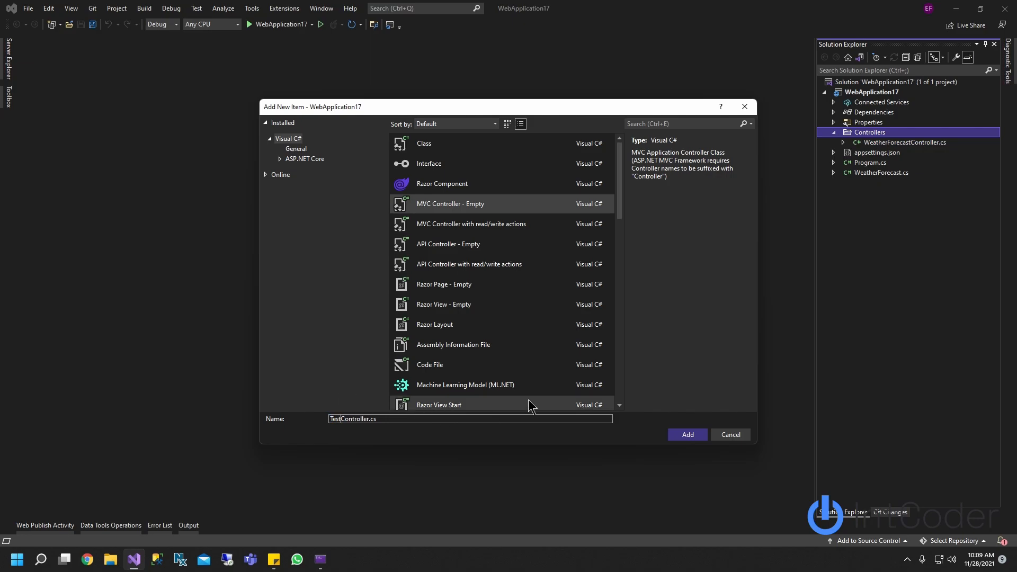
left_click(687, 435)
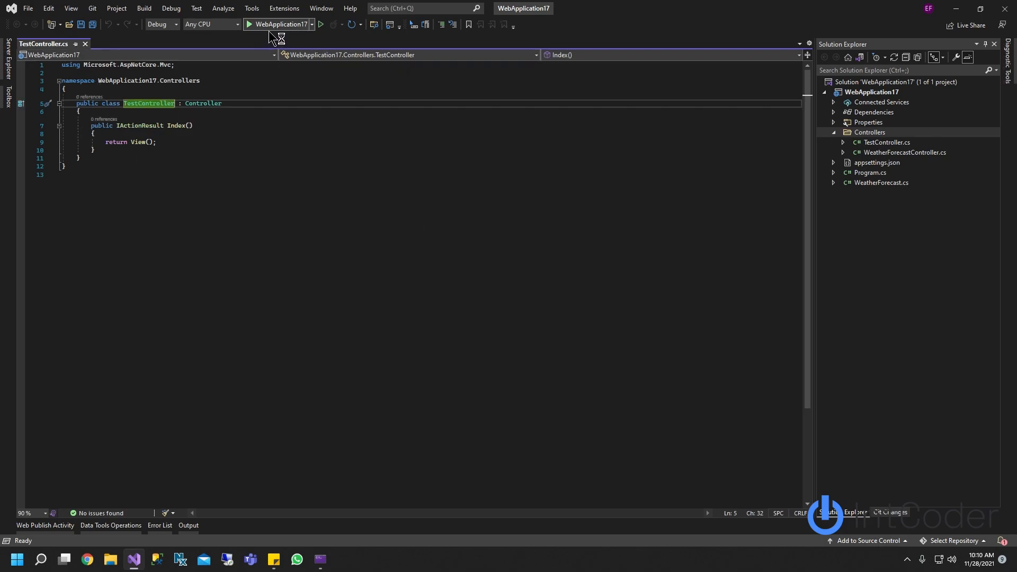
left_click(248, 24)
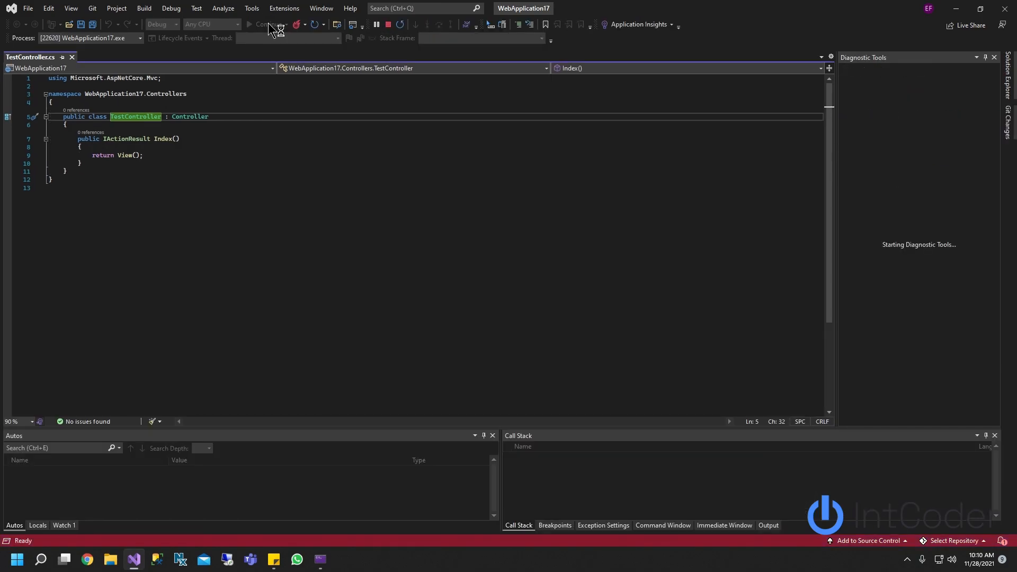
left_click(251, 24)
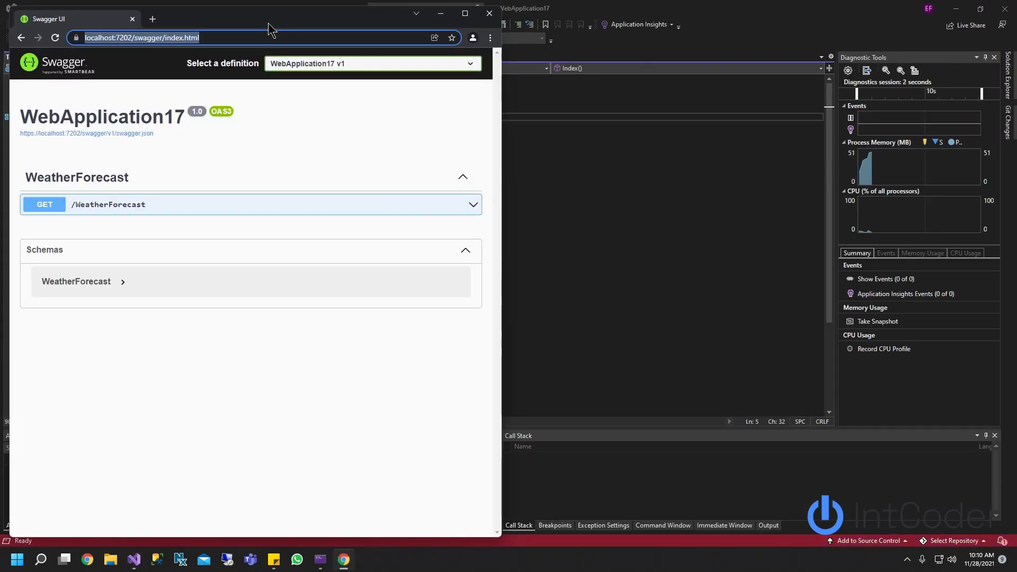
mouse_move(246, 156)
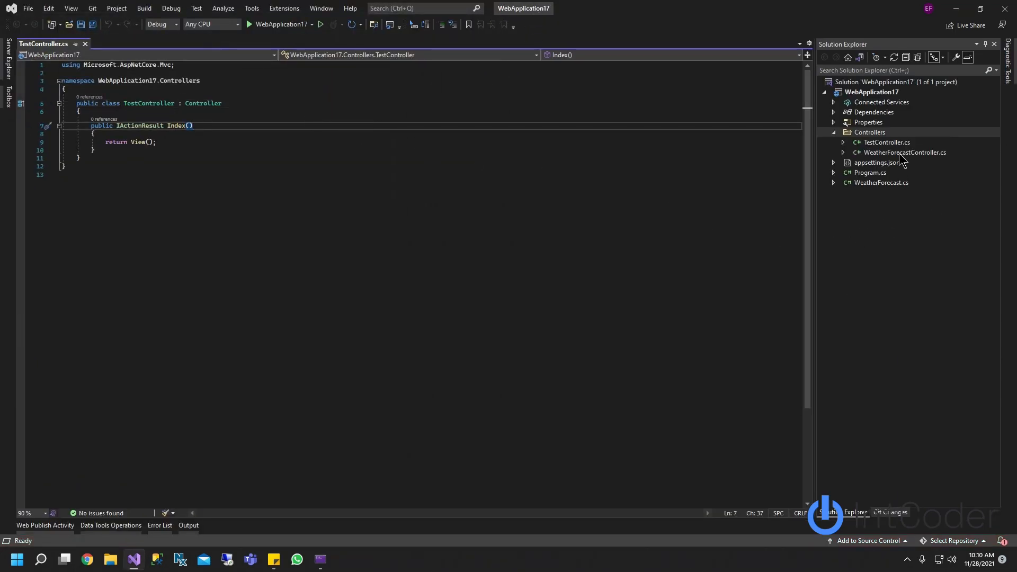
- Copy the [ApiController] and Route attributes from WeatherForecastController onto TestController
double_click(904, 152)
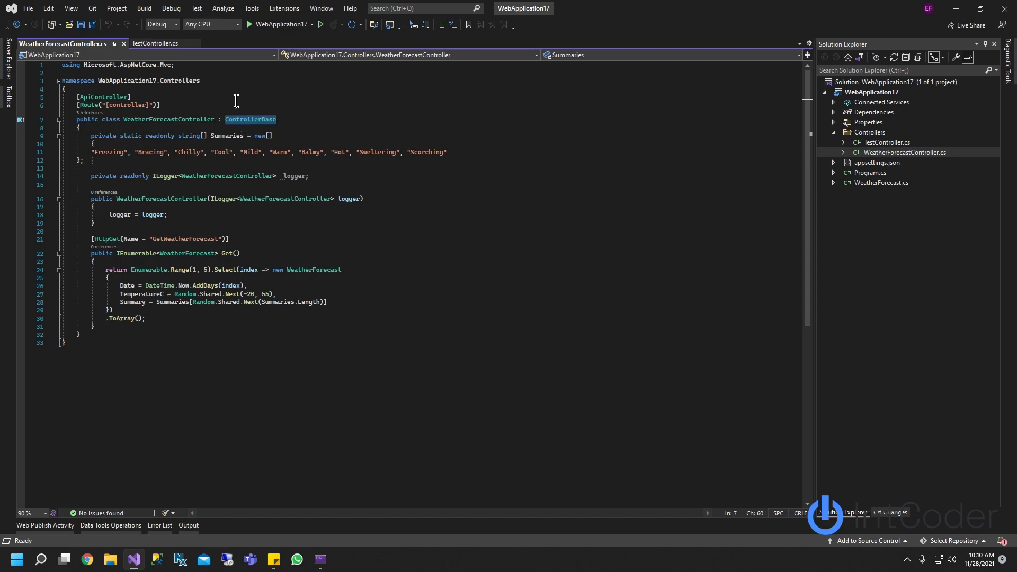
left_click(153, 43)
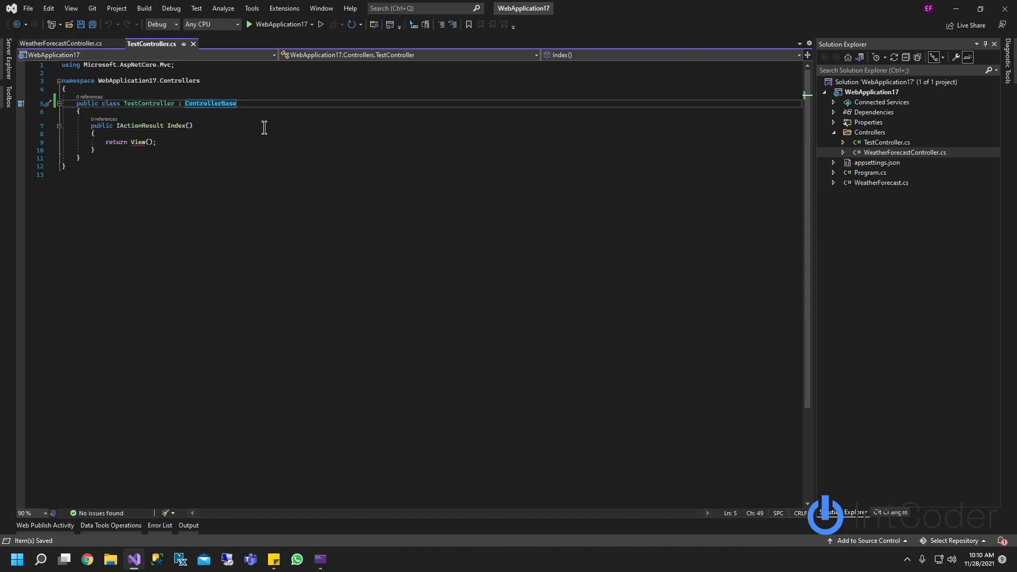
left_click(59, 43)
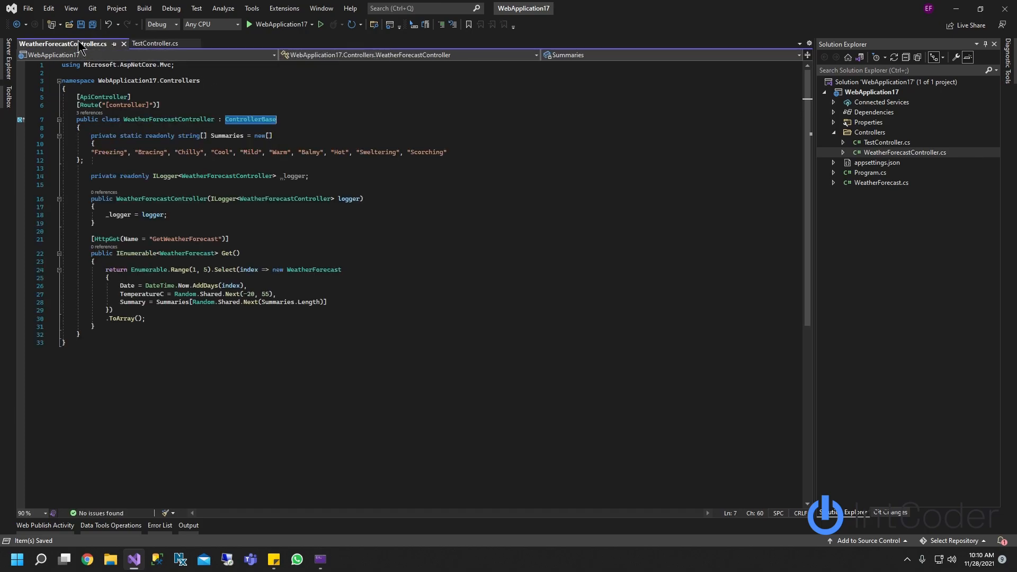
double_click(101, 96)
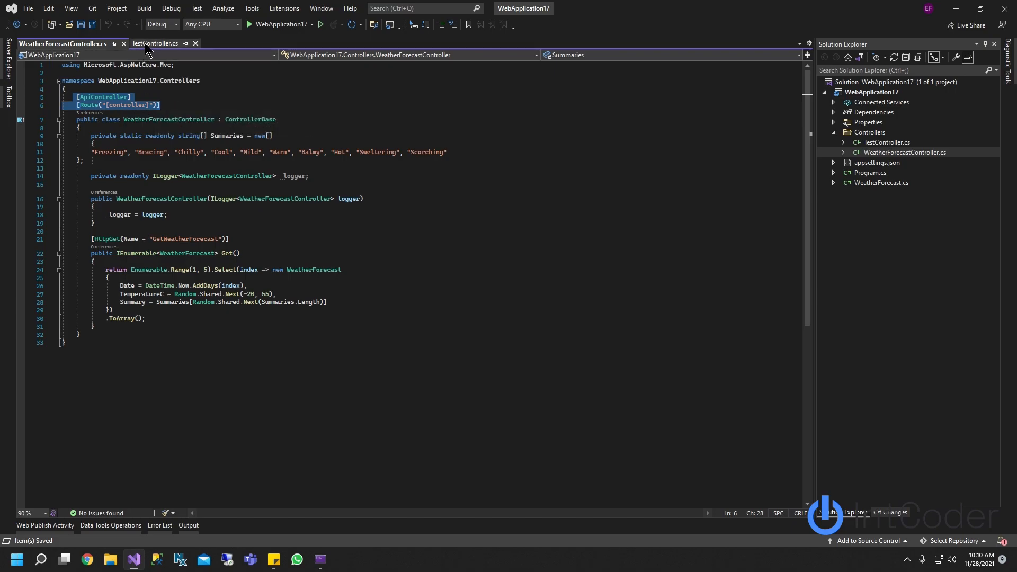
left_click(153, 43)
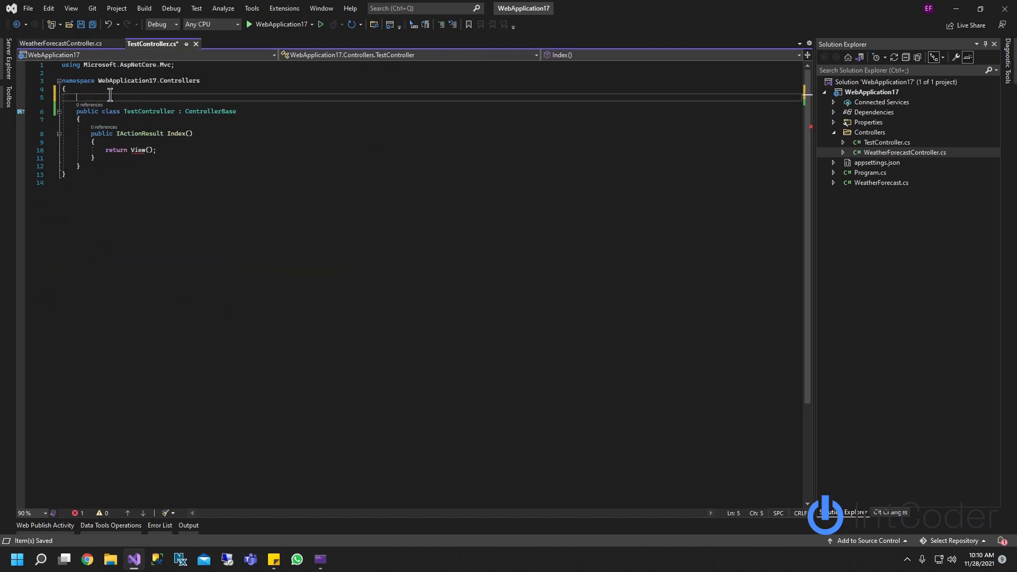
type("[ApiController]")
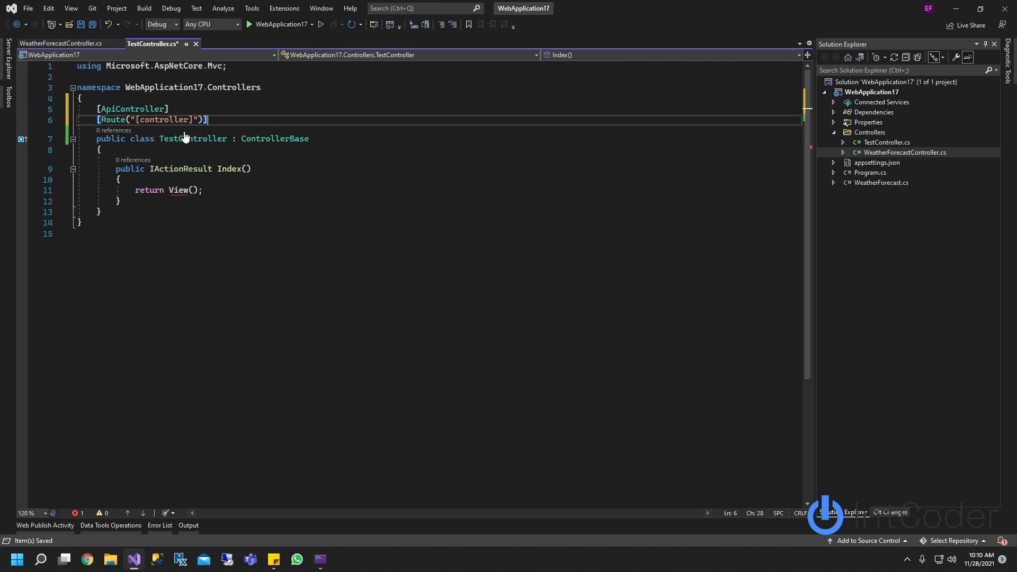
left_click_drag(155, 138, 310, 138)
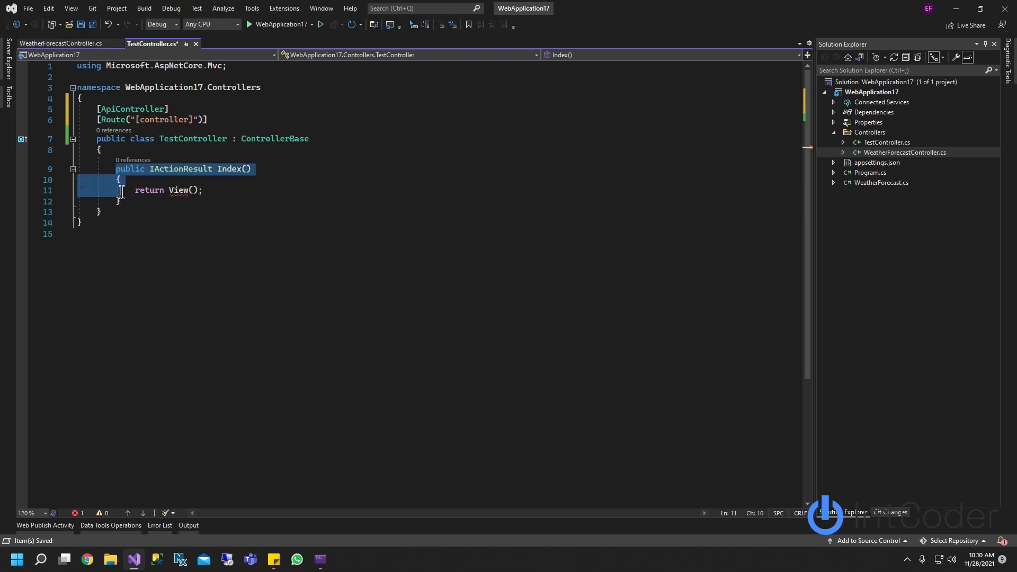
- Replace the Index method with 'public int Get()' that returns 100
key("Delete")
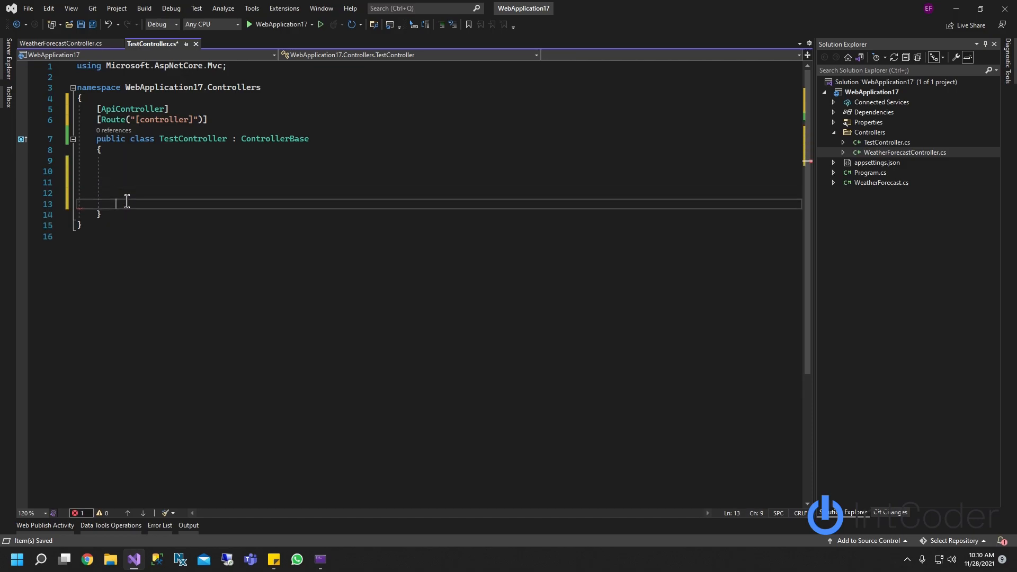
type("public int")
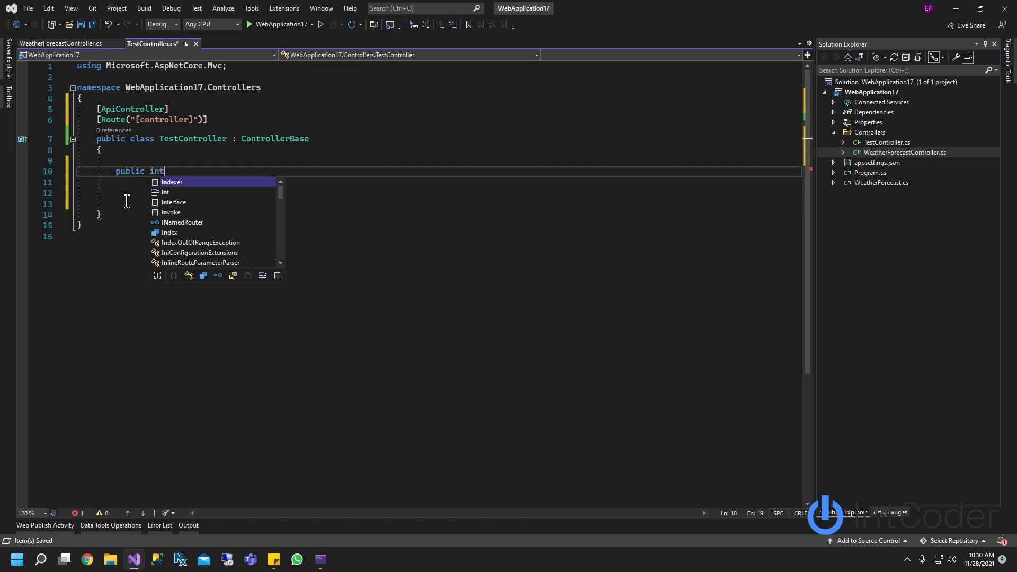
type("Get")
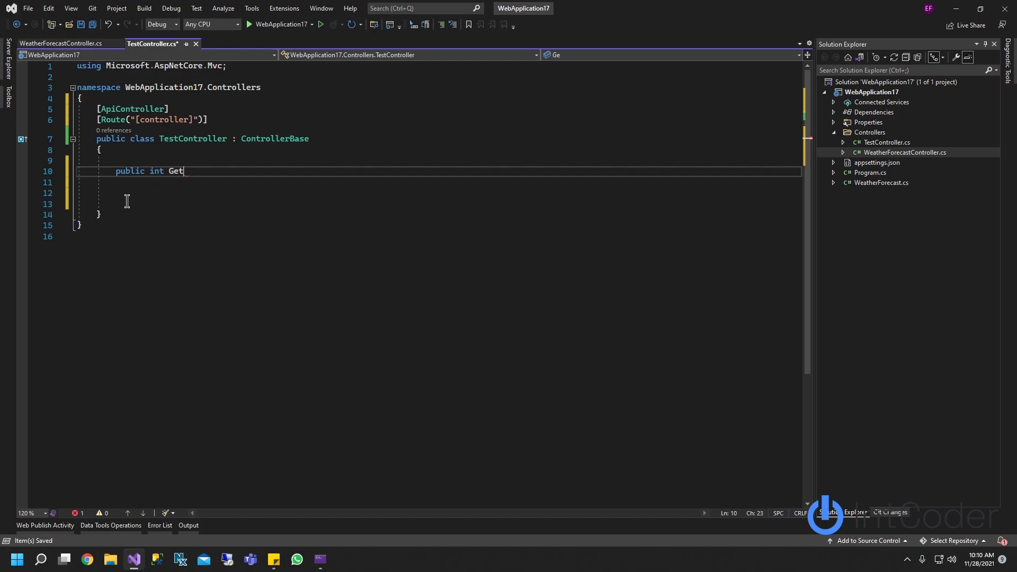
type("()")
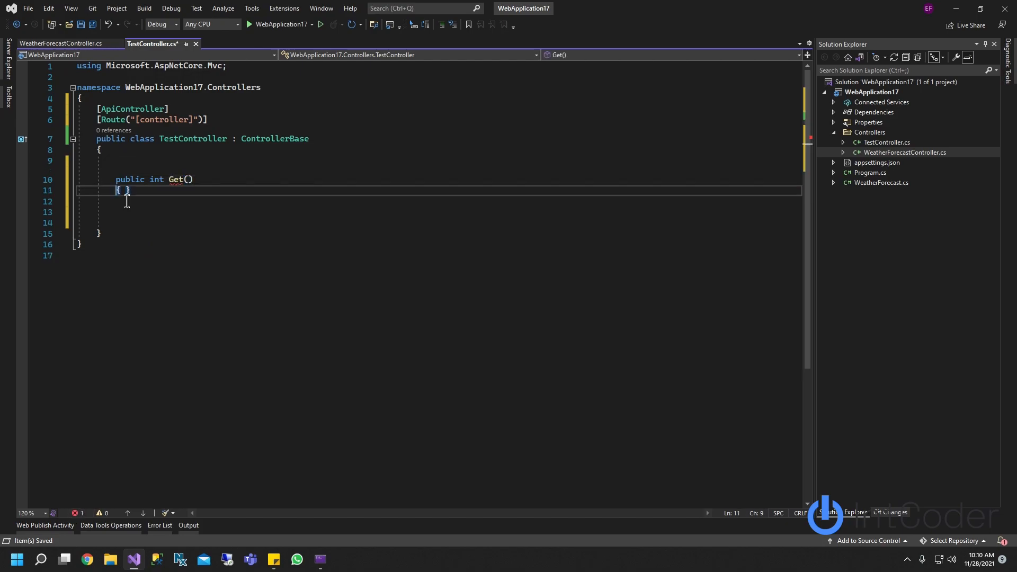
type("return")
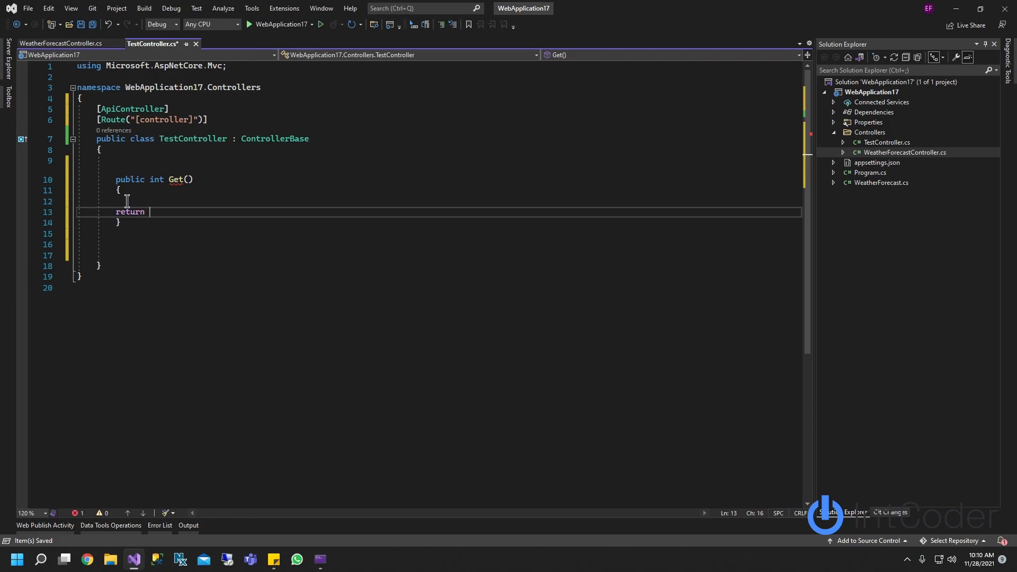
type("100;")
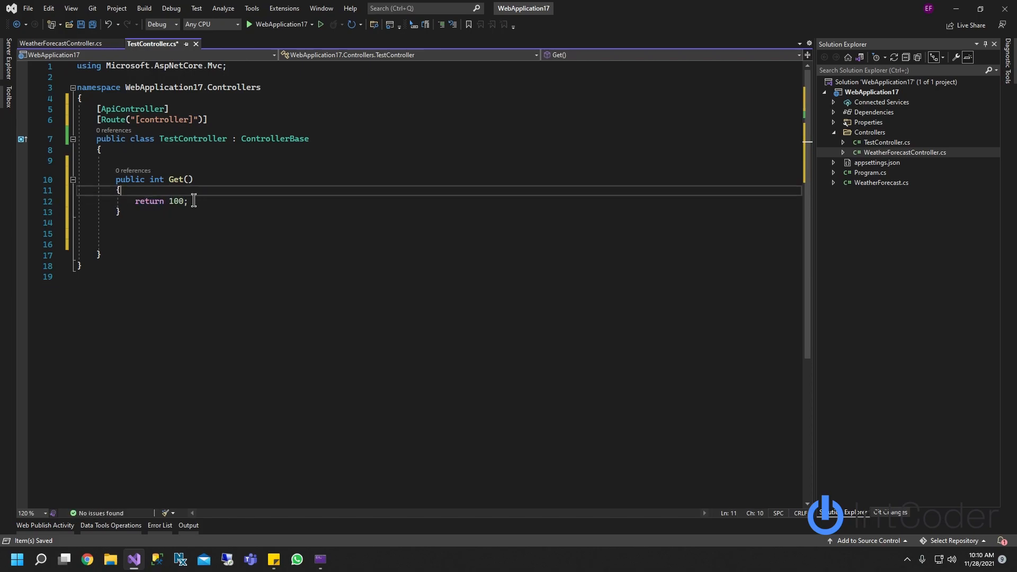
double_click(149, 202)
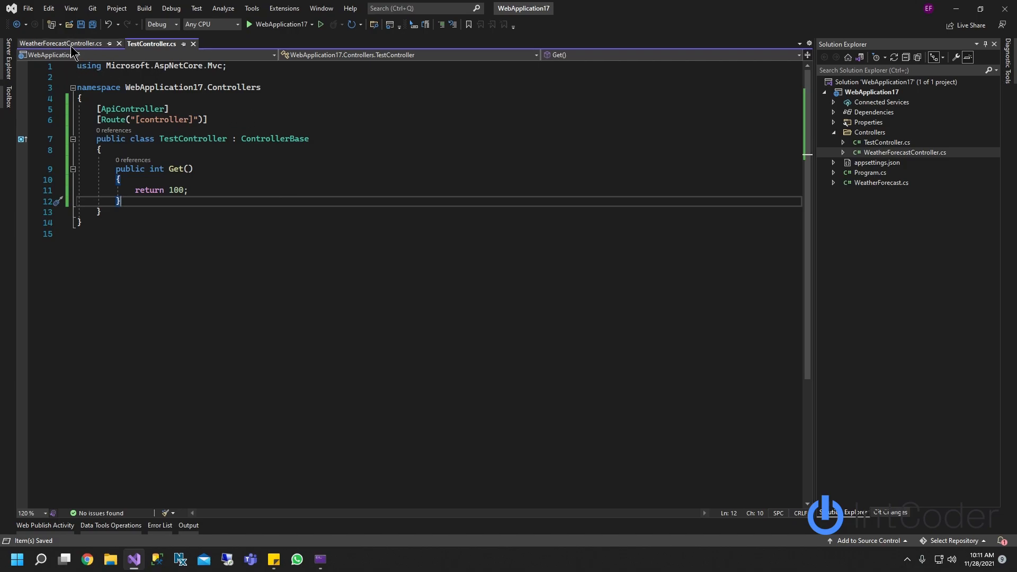
- Paste the [HttpGet(Name = "GetWeatherForecast")] attribute above Get() in TestController
left_click(62, 43)
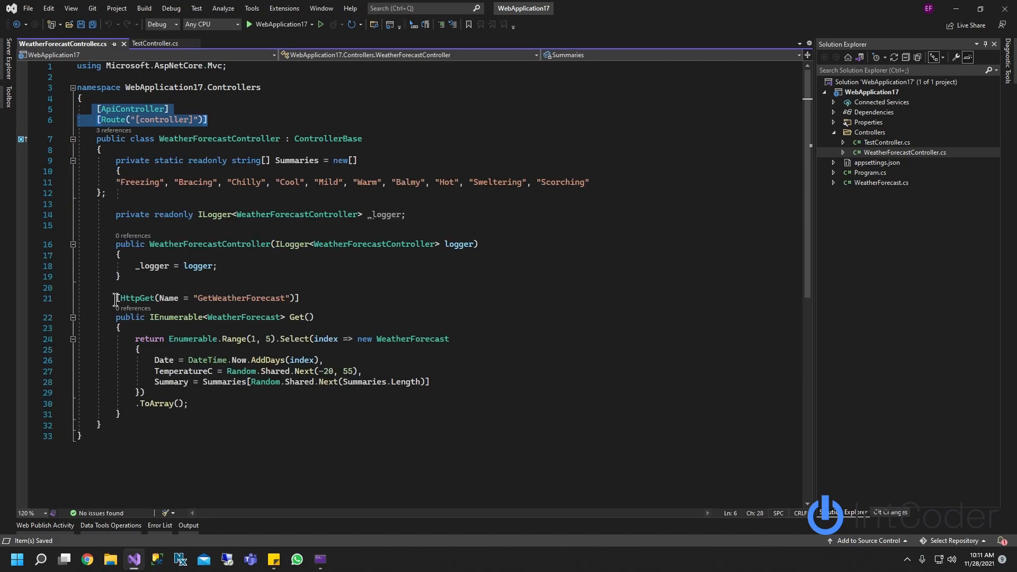
left_click(208, 298)
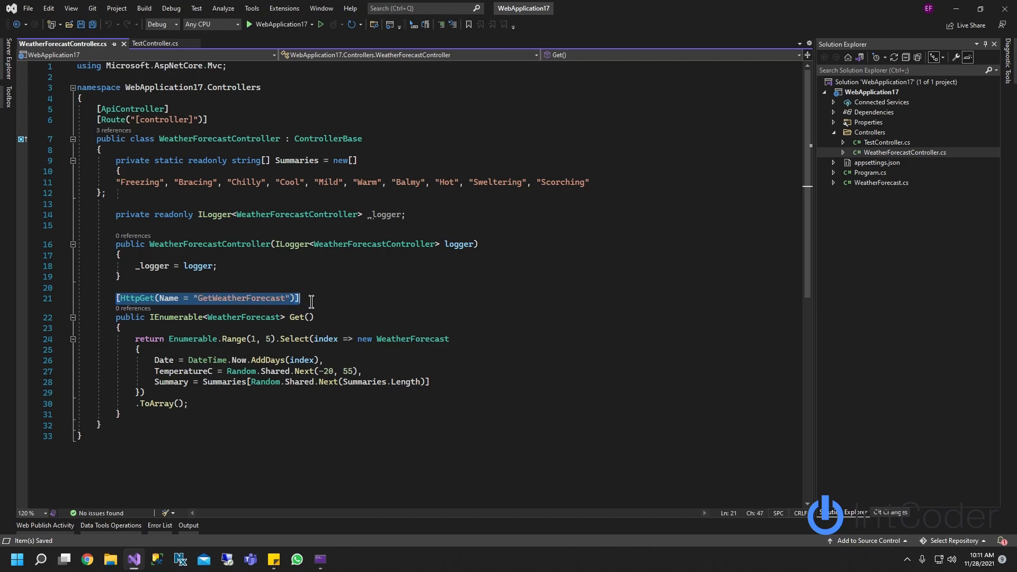
left_click(154, 44)
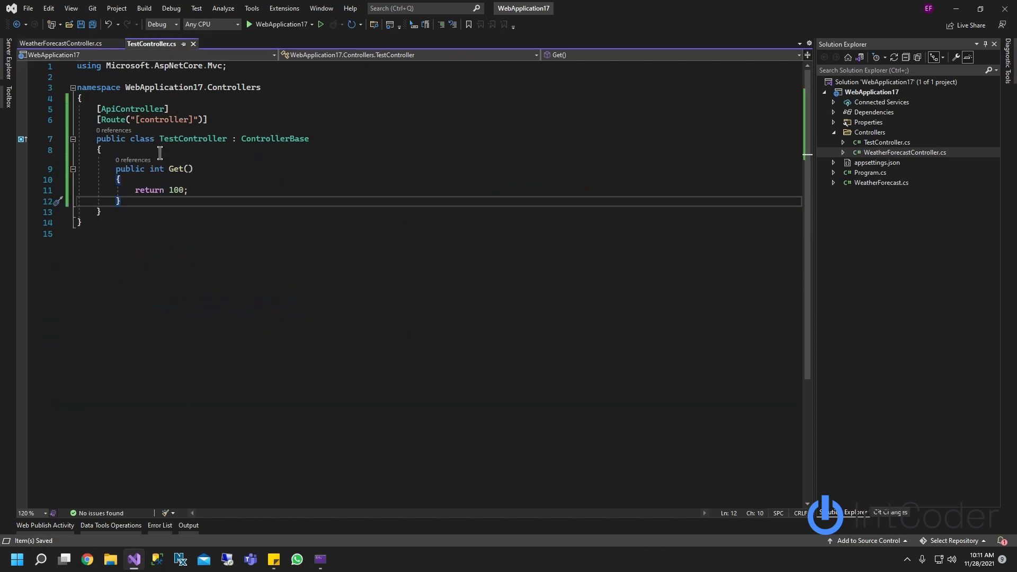
type("[HttpGet(Name = \"GetWeatherForecast\")]")
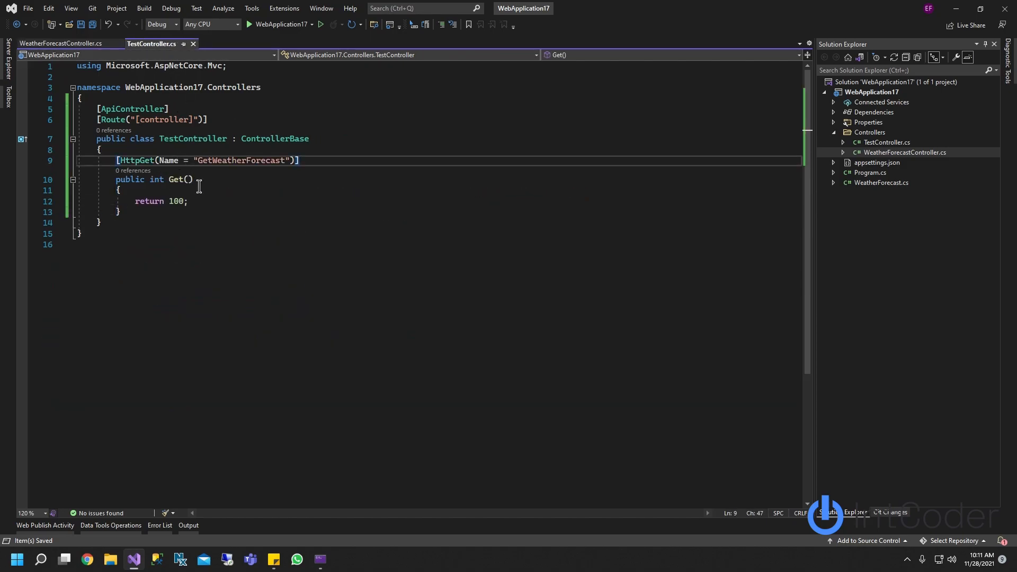
- Rename the endpoint to GetInteger and run the web API
double_click(136, 160)
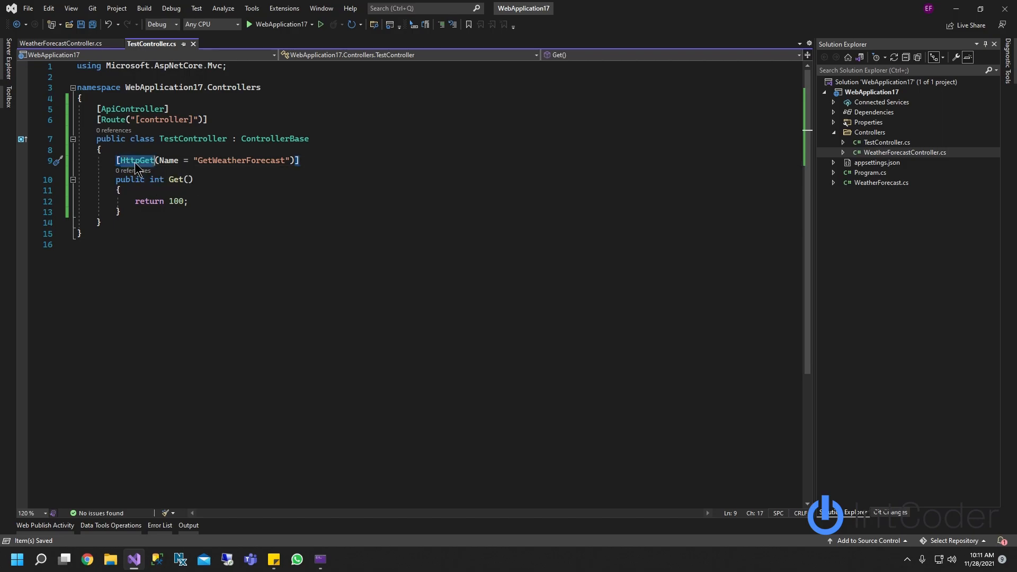
type("Get")
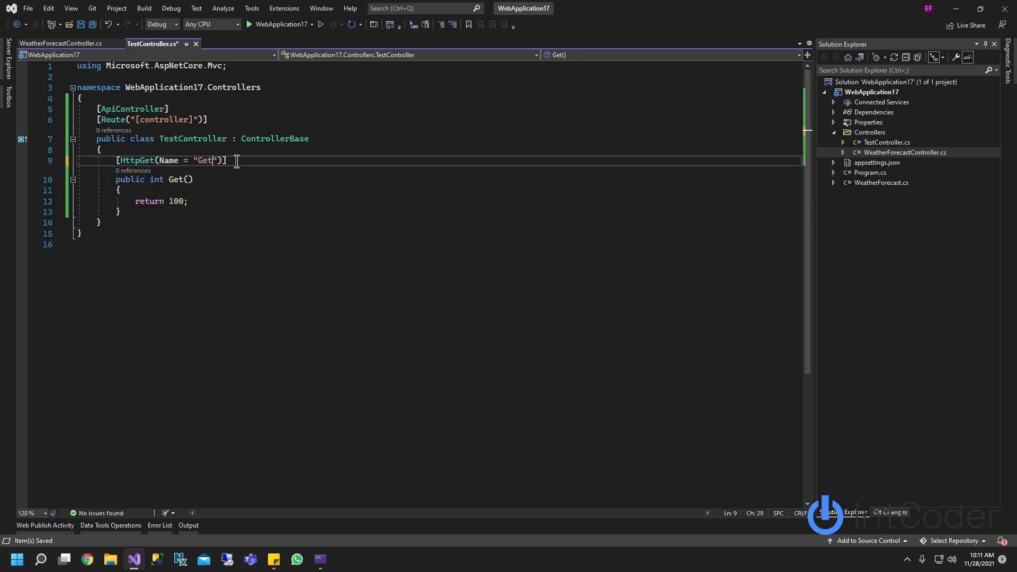
type("Integer")
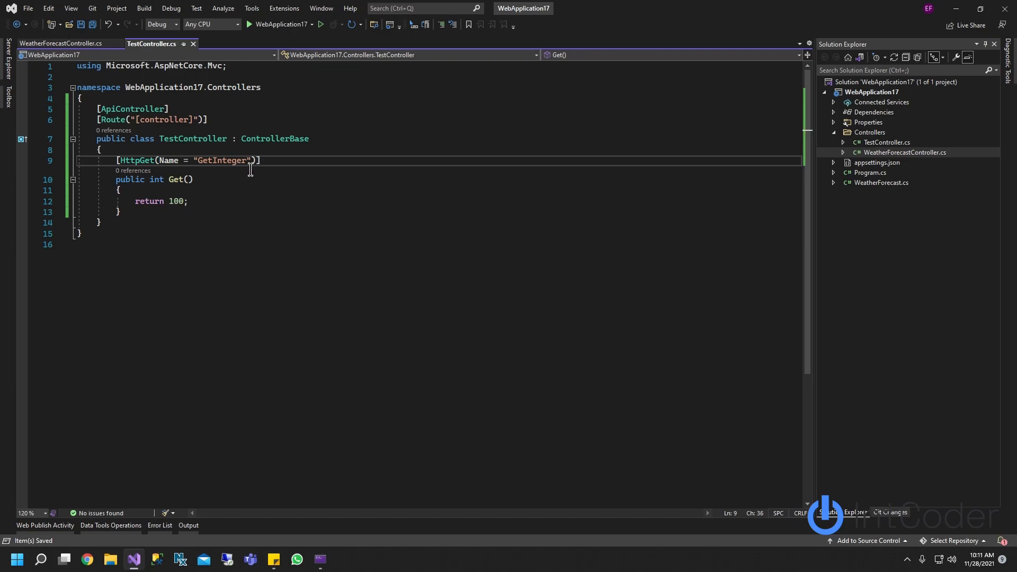
double_click(148, 201)
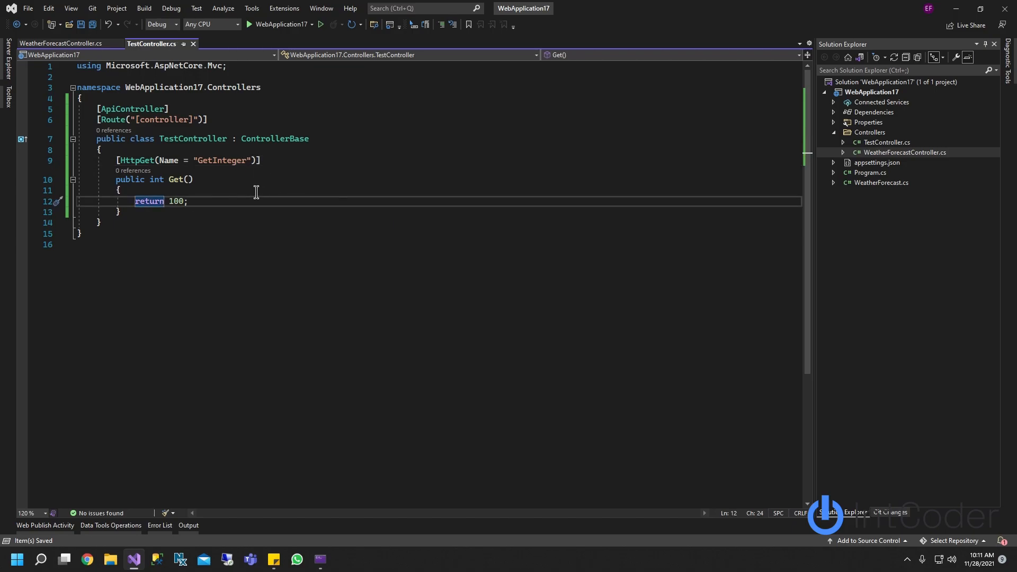
mouse_move(267, 236)
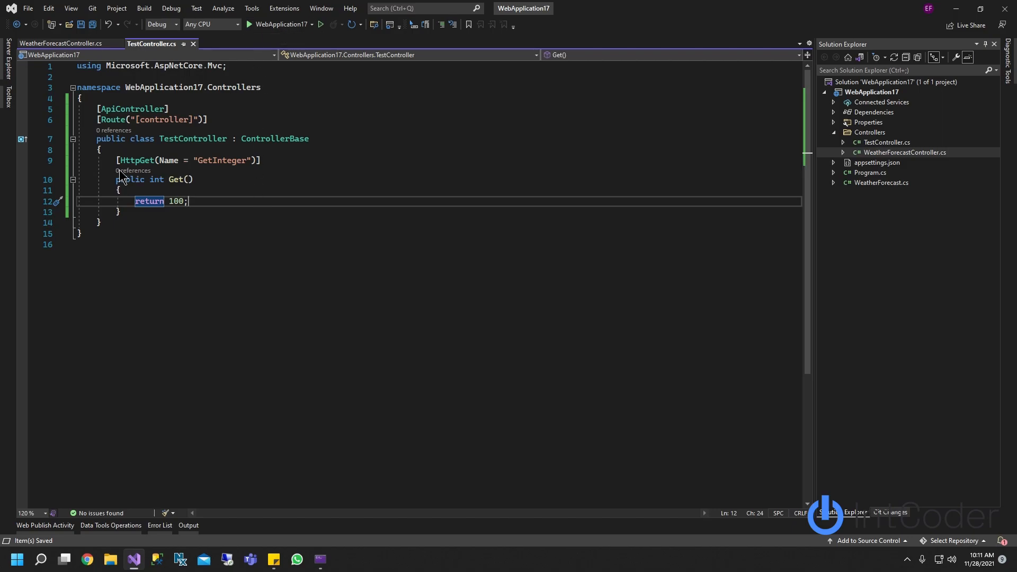
left_click(21, 201)
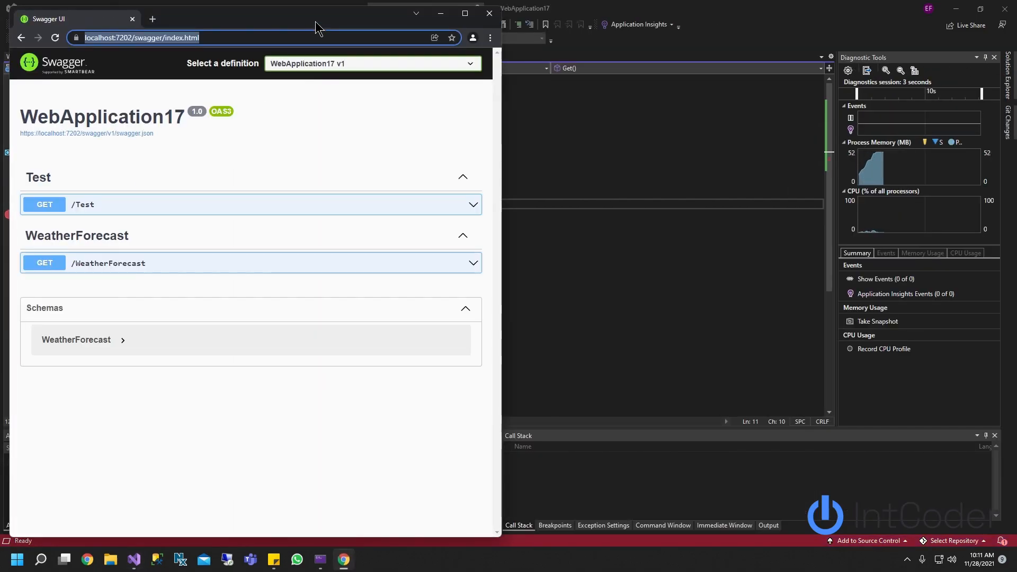
- Execute GET /Test in Swagger UI, see body 100, and return to Visual Studio
left_click(465, 13)
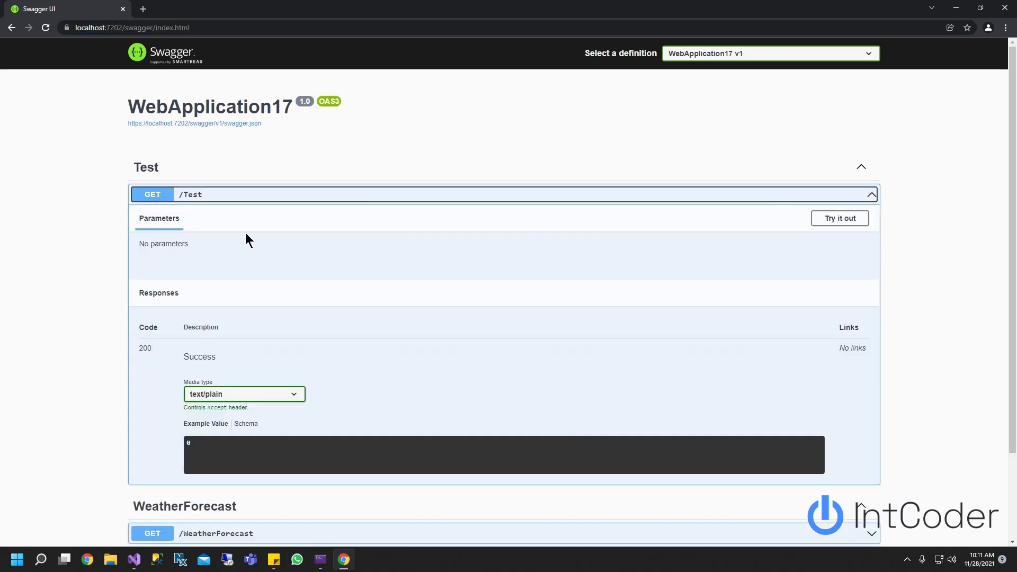
left_click(839, 218)
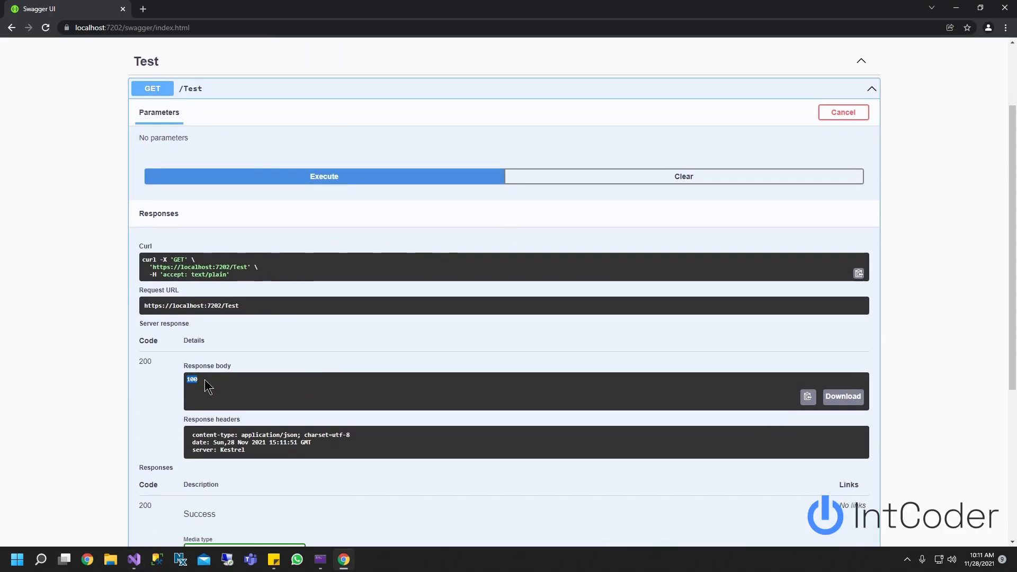
mouse_move(285, 406)
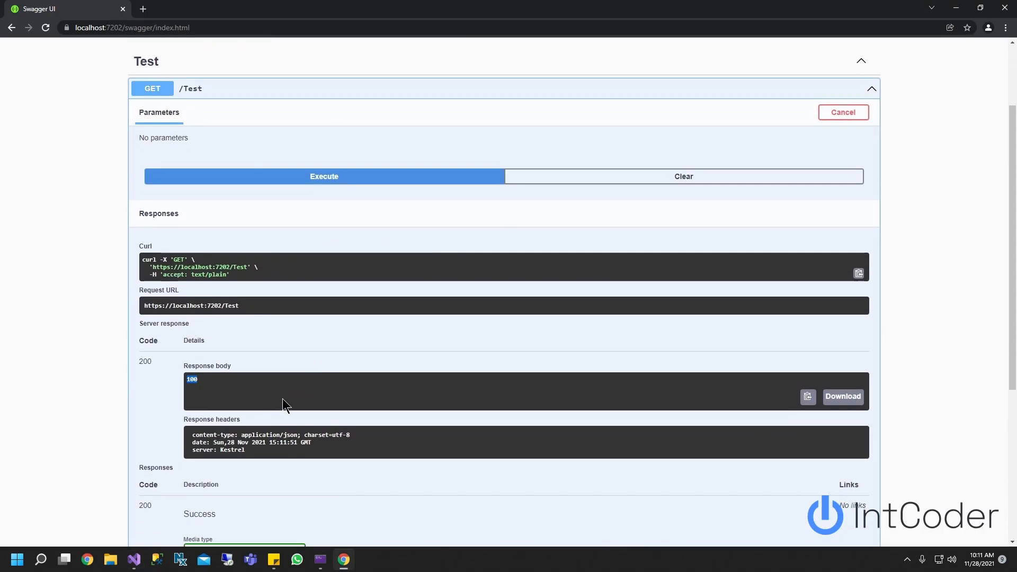
left_click(133, 560)
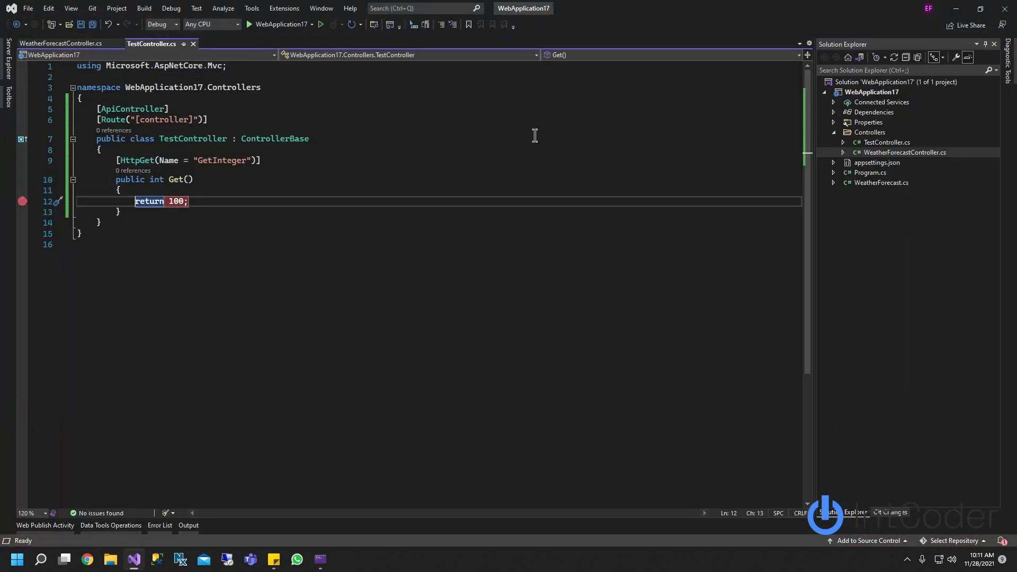